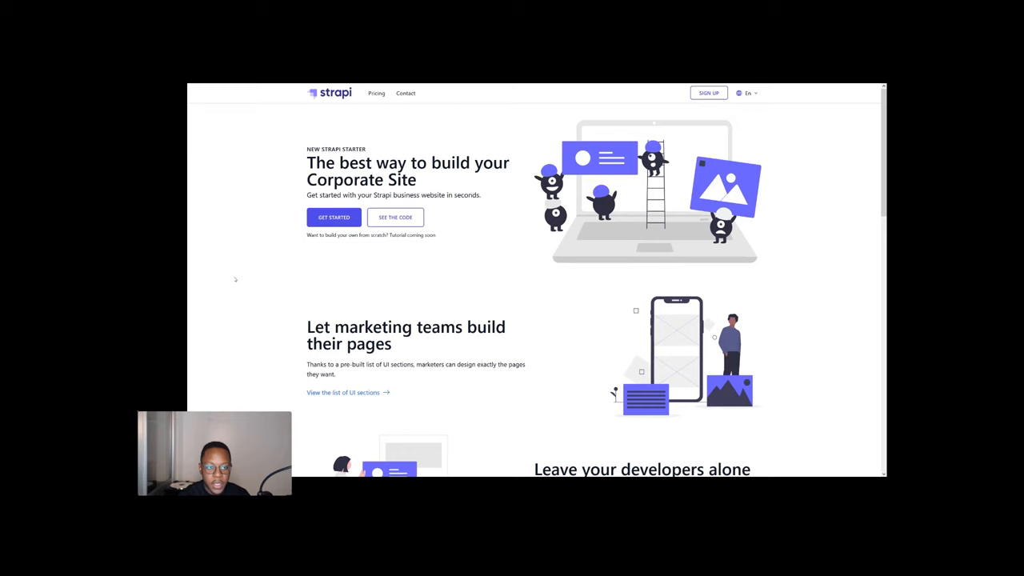
Step: Review the home page down to its closing call-to-action, then go to the Pricing page
{"action": "scroll", "scroll_direction": "down", "scroll_amount": 3}
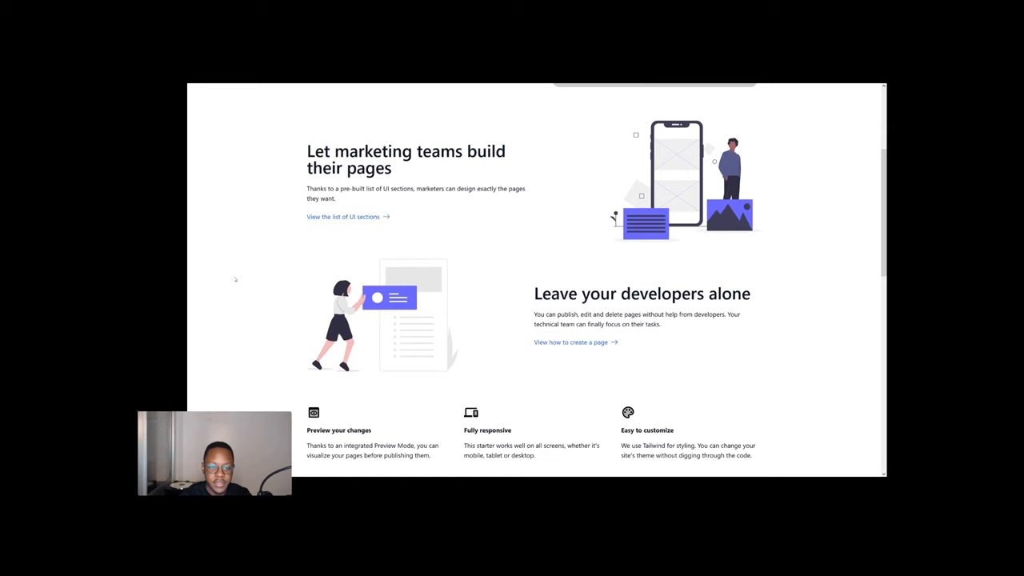
{"action": "scroll", "scroll_direction": "down", "scroll_amount": 3}
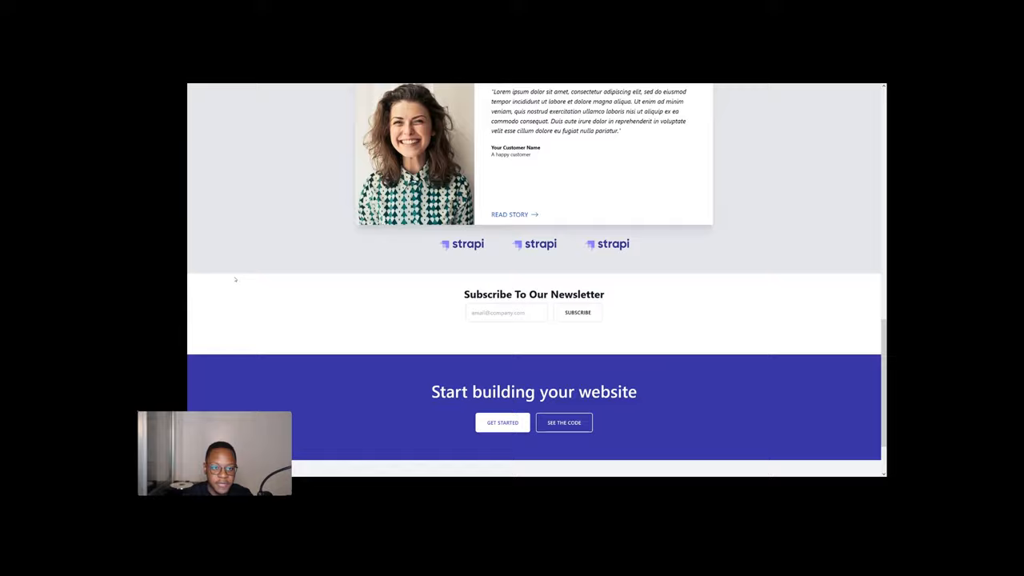
{"action": "left_click", "coordinate": [380, 93]}
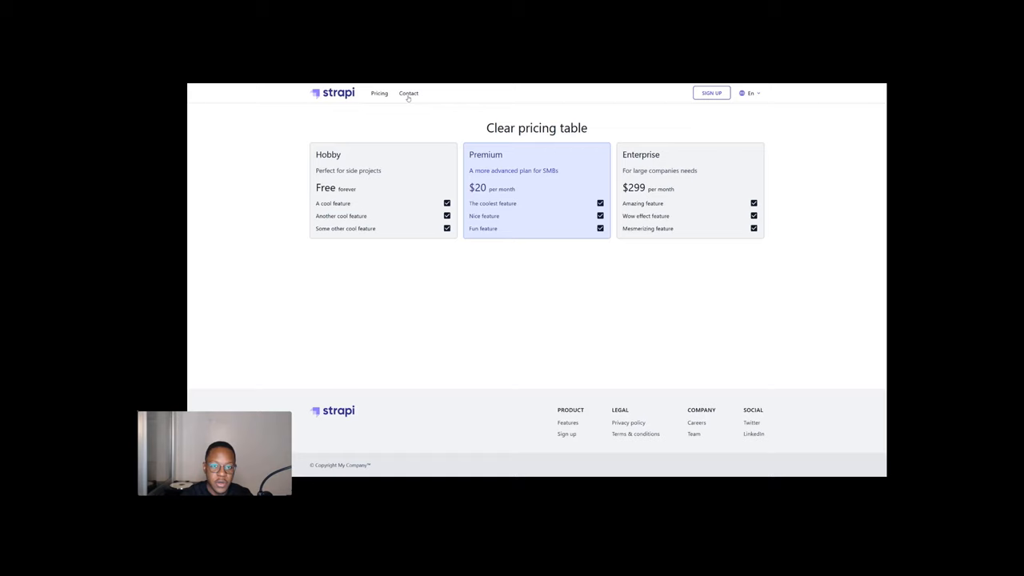
Step: Return to the home page and reach the Subscribe To Our Newsletter form near the footer
{"action": "left_click", "coordinate": [408, 92]}
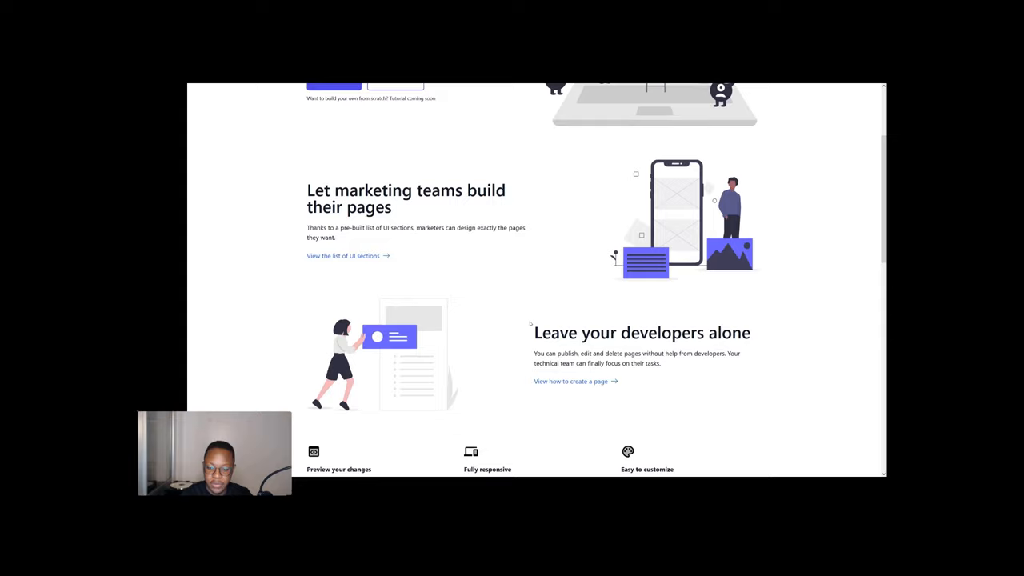
{"action": "scroll", "scroll_direction": "down", "scroll_amount": 3}
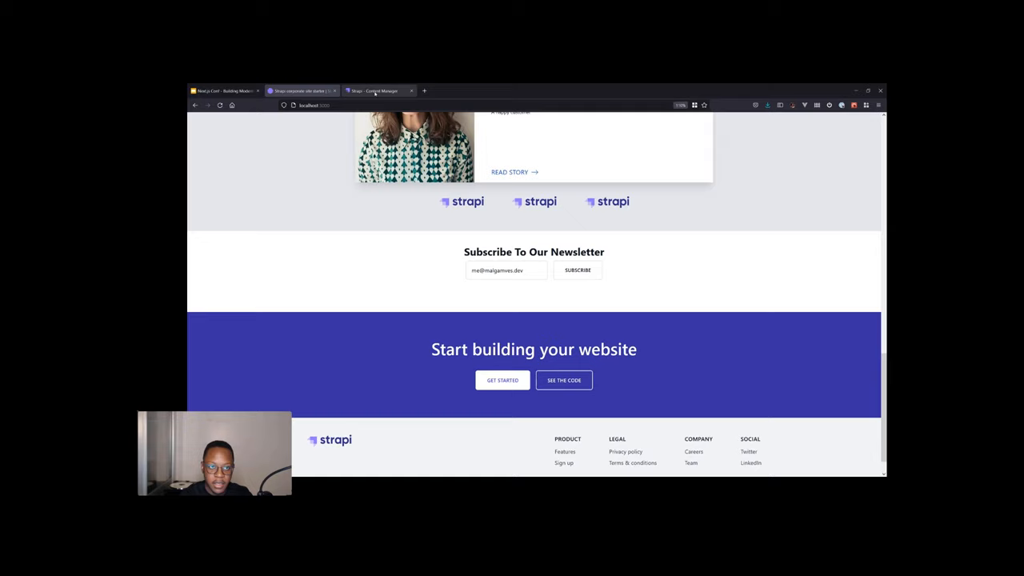
Step: In the Strapi admin, check LeadFormSubmissions then view the empty Webhooks settings page
{"action": "left_click", "coordinate": [376, 90]}
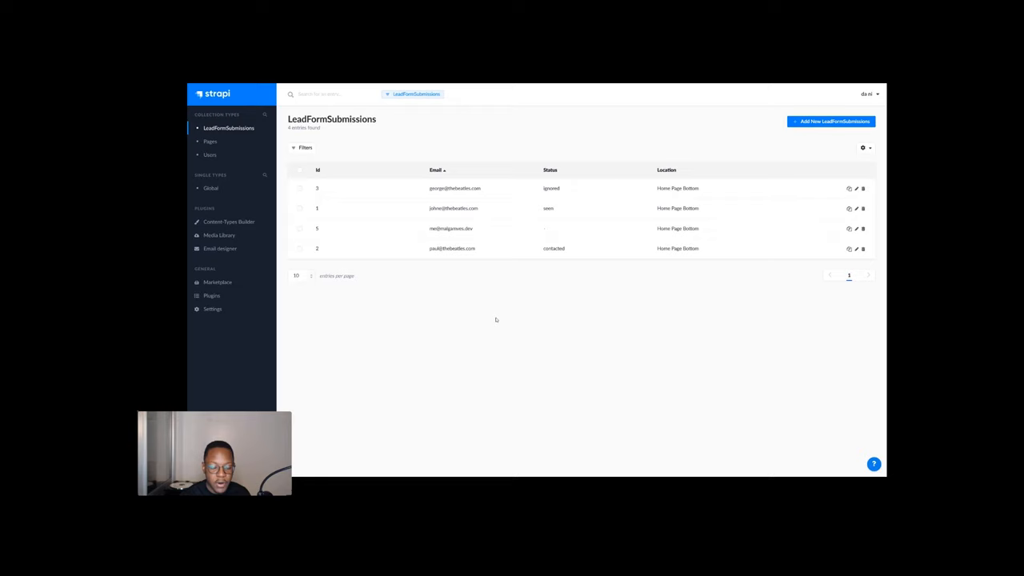
{"action": "left_click", "coordinate": [212, 309]}
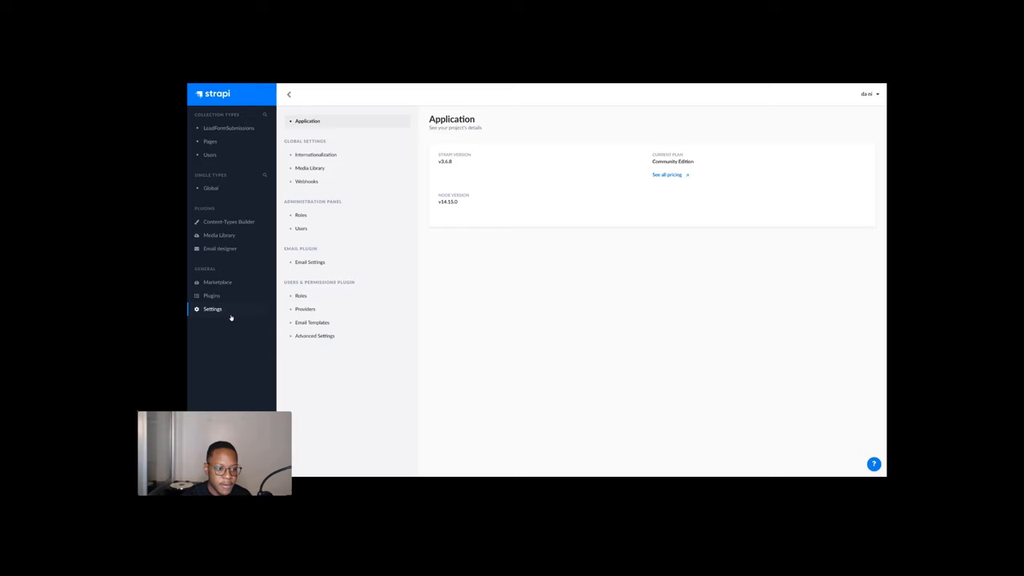
{"action": "left_click", "coordinate": [306, 181]}
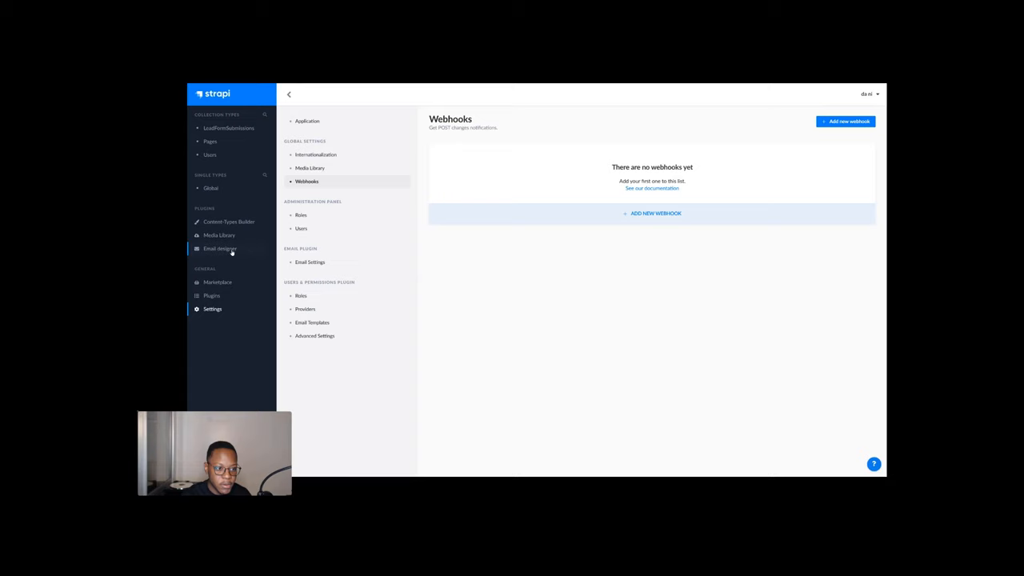
Step: Look at the Email designer template editor, then return to the LeadFormSubmissions list
{"action": "left_click", "coordinate": [220, 248]}
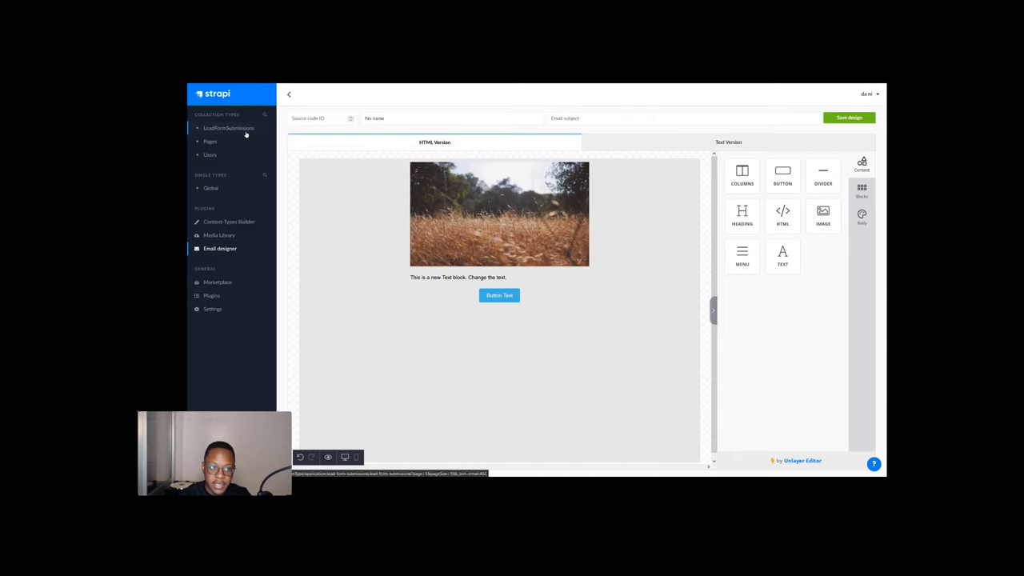
{"action": "left_click", "coordinate": [229, 128]}
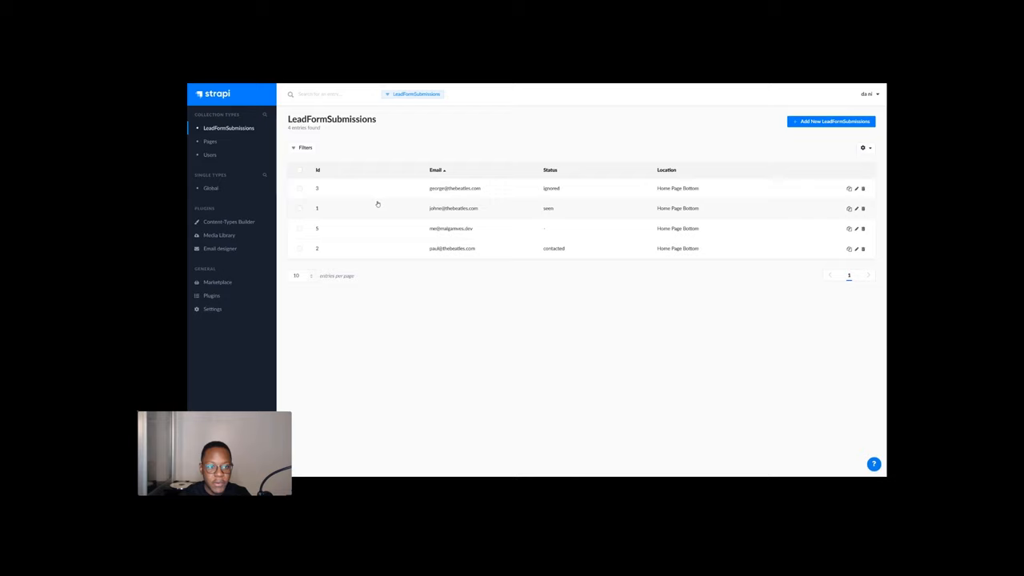
{"action": "mouse_move", "coordinate": [435, 383]}
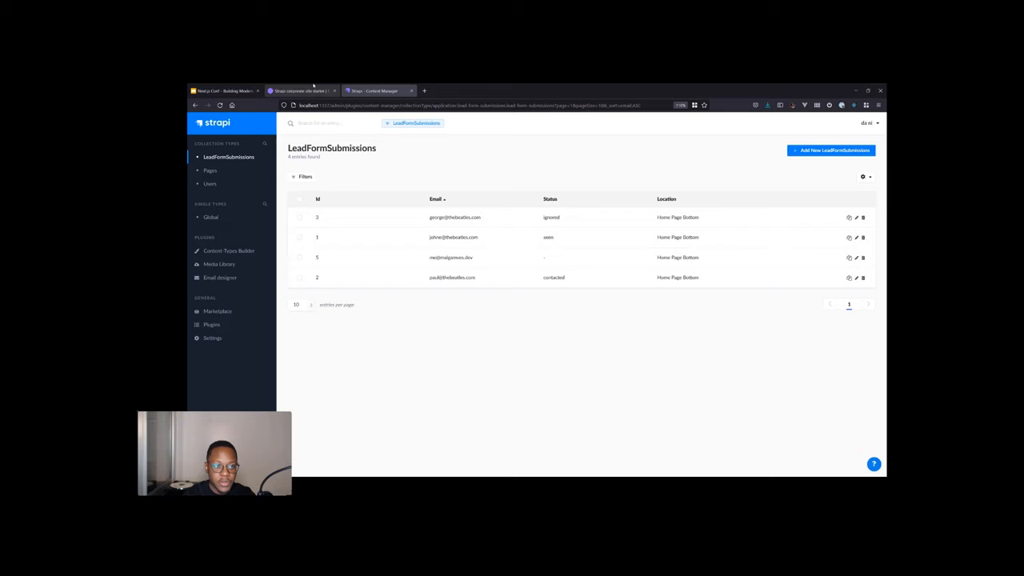
{"action": "left_click", "coordinate": [302, 90]}
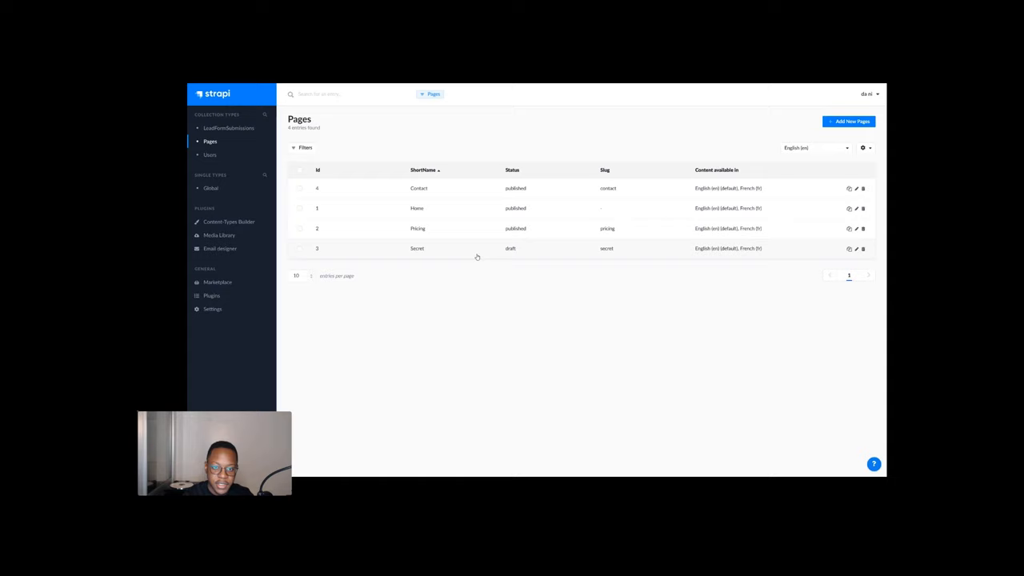
Step: Add a Lead form section to Pricing with a buying-interest title and a Contact US submit button
{"action": "left_click", "coordinate": [418, 228]}
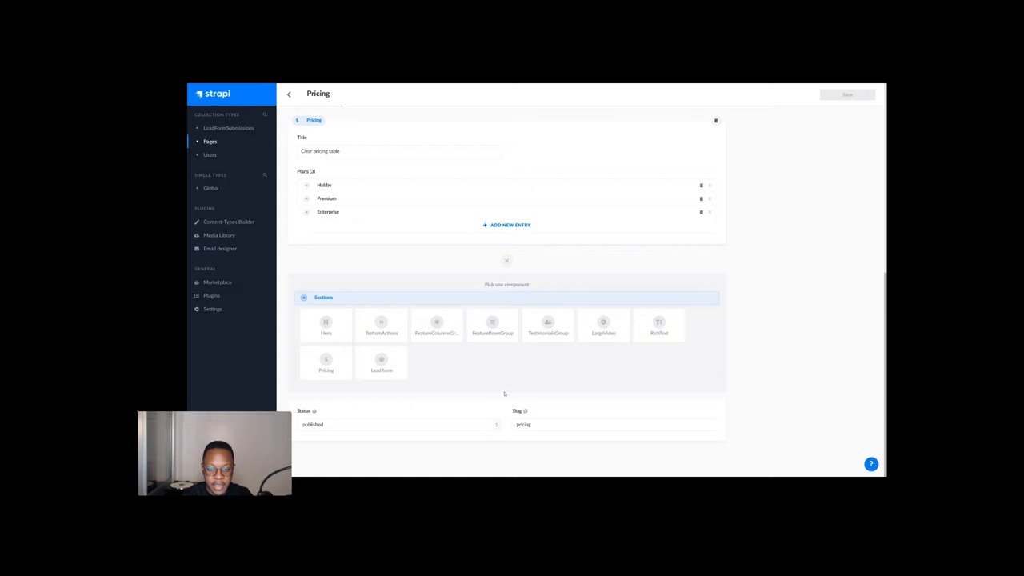
{"action": "left_click", "coordinate": [382, 363]}
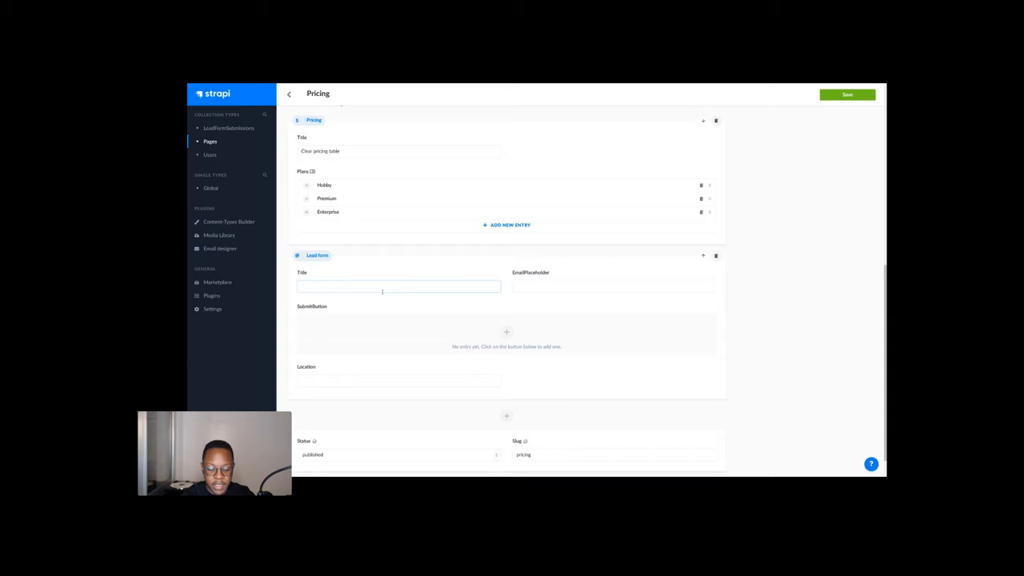
{"action": "type", "text": "Are you in interested in buying?? yess"}
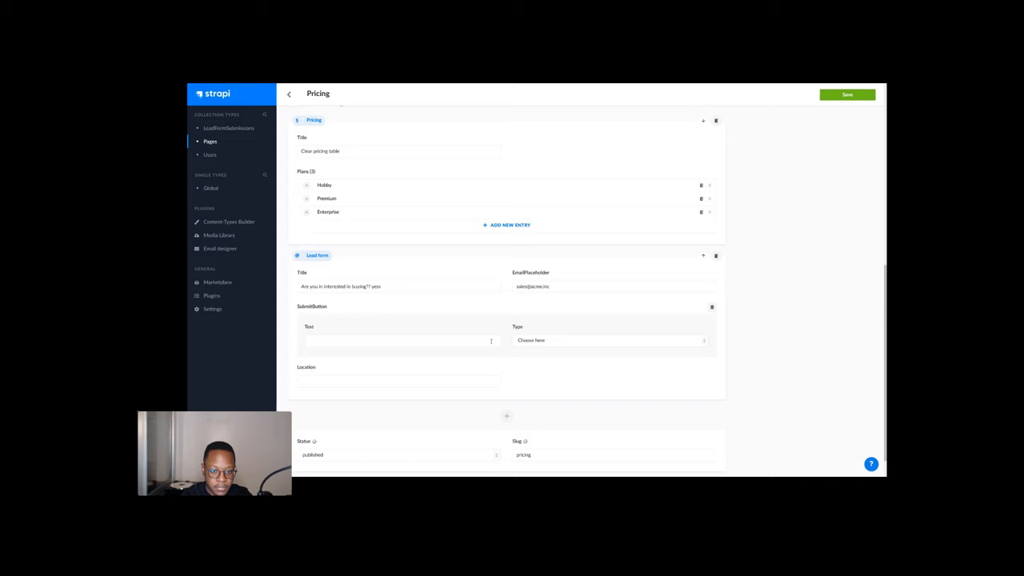
{"action": "type", "text": "Contact US"}
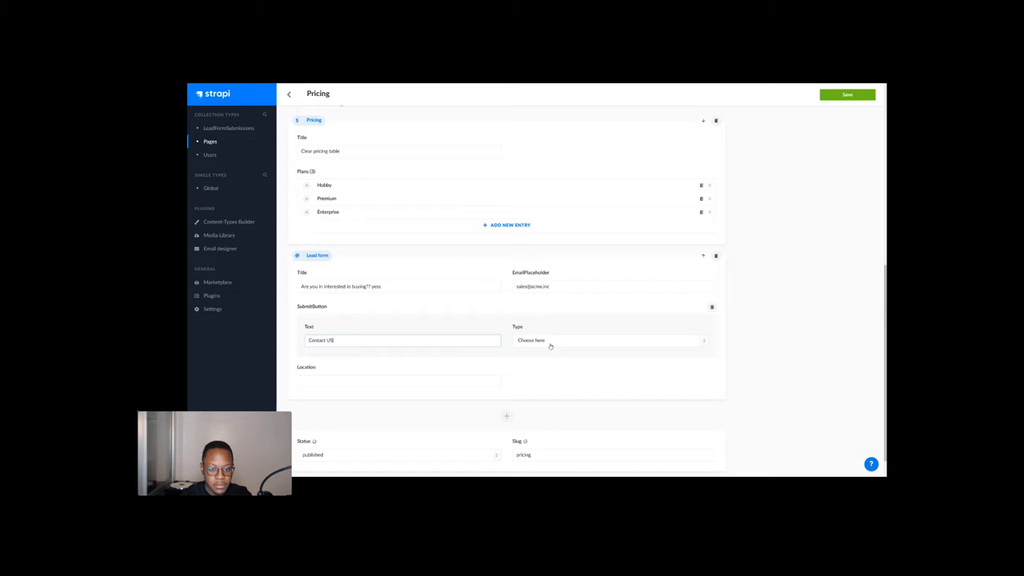
{"action": "left_click", "coordinate": [608, 340]}
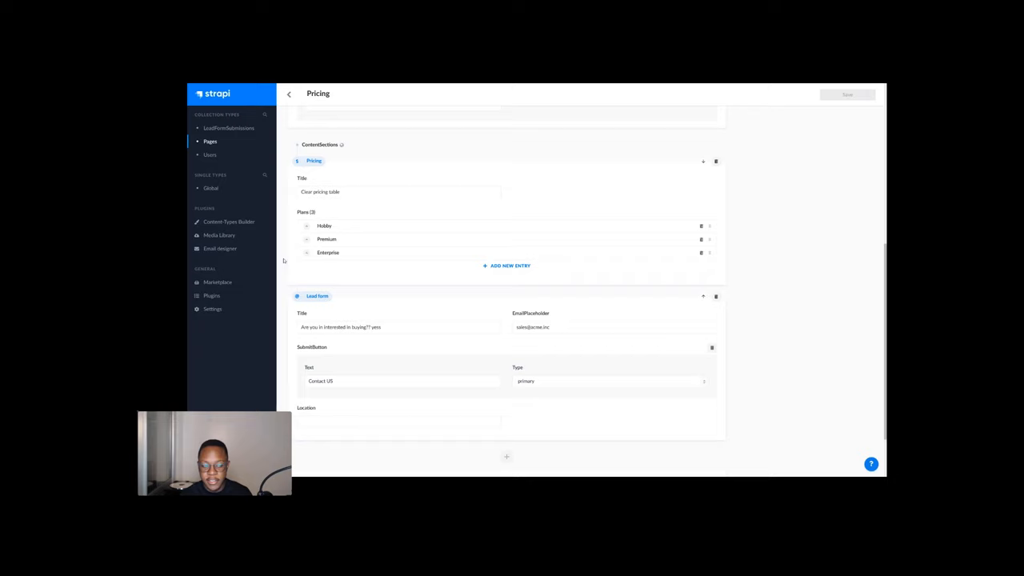
Step: From the Pages list, edit the Secret draft's preview-only rich text and save it
{"action": "left_click", "coordinate": [209, 142]}
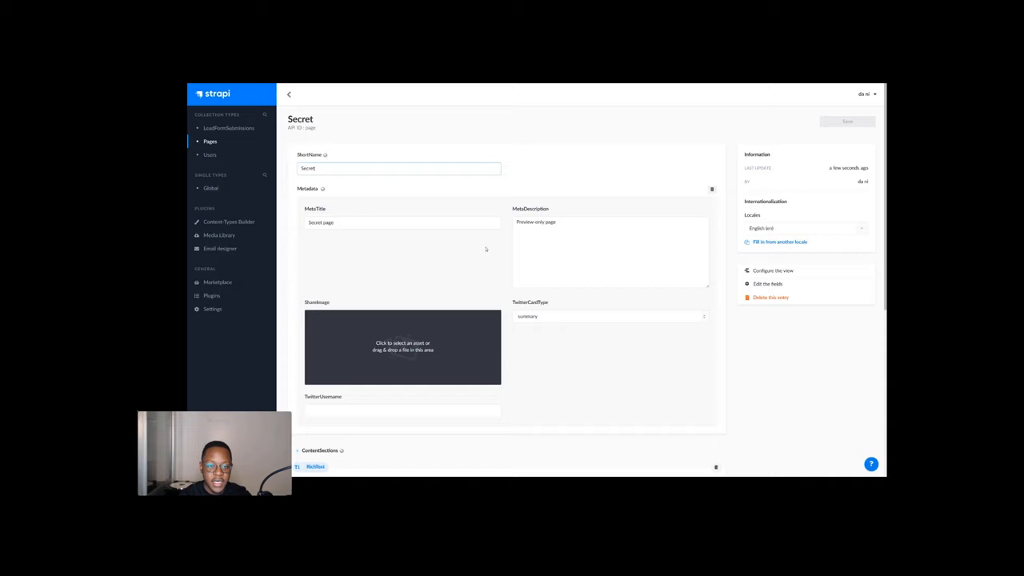
{"action": "mouse_move", "coordinate": [502, 231]}
{"action": "type", "text": "We're making marginal gains for content managers"}
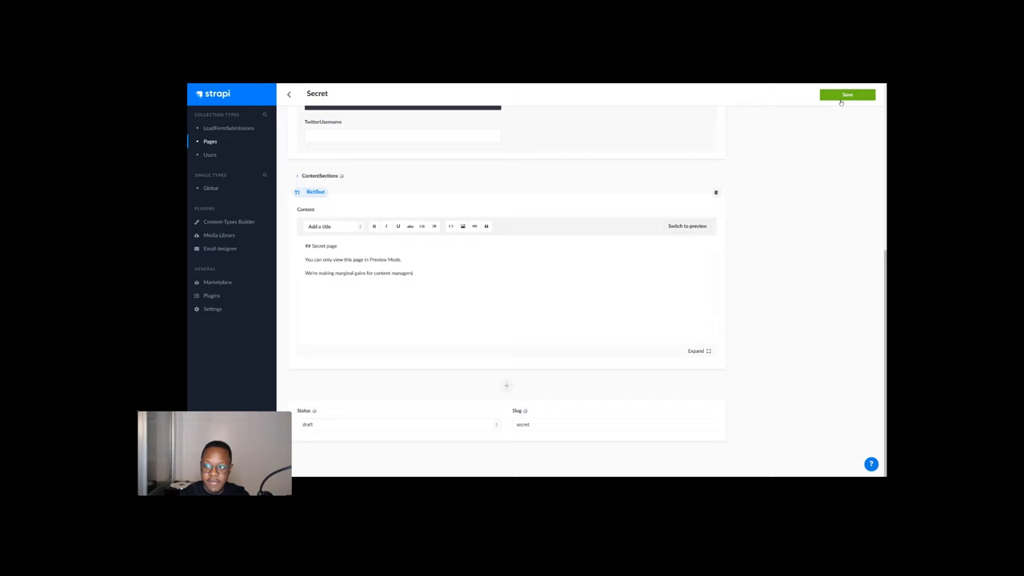
{"action": "left_click", "coordinate": [848, 95]}
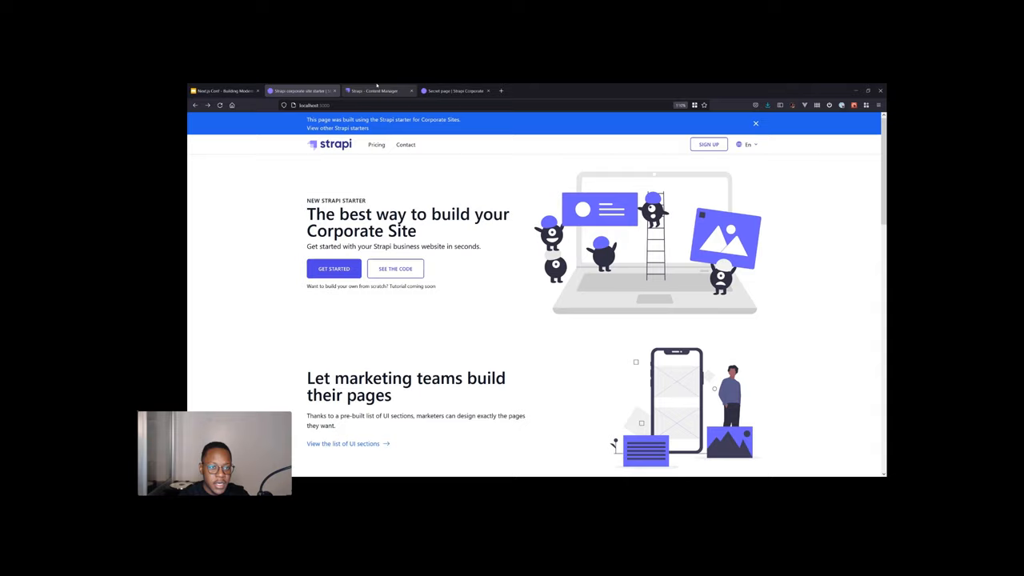
Step: Present the Next.js Conf deck full screen and advance to the 'what did we learn?' slide
{"action": "left_click", "coordinate": [376, 90]}
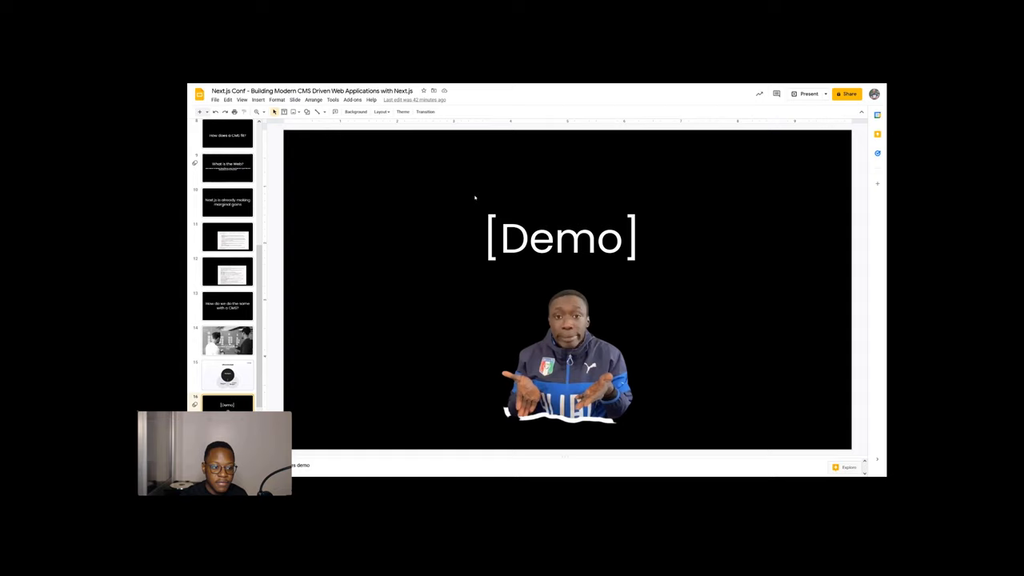
{"action": "left_click", "coordinate": [809, 93]}
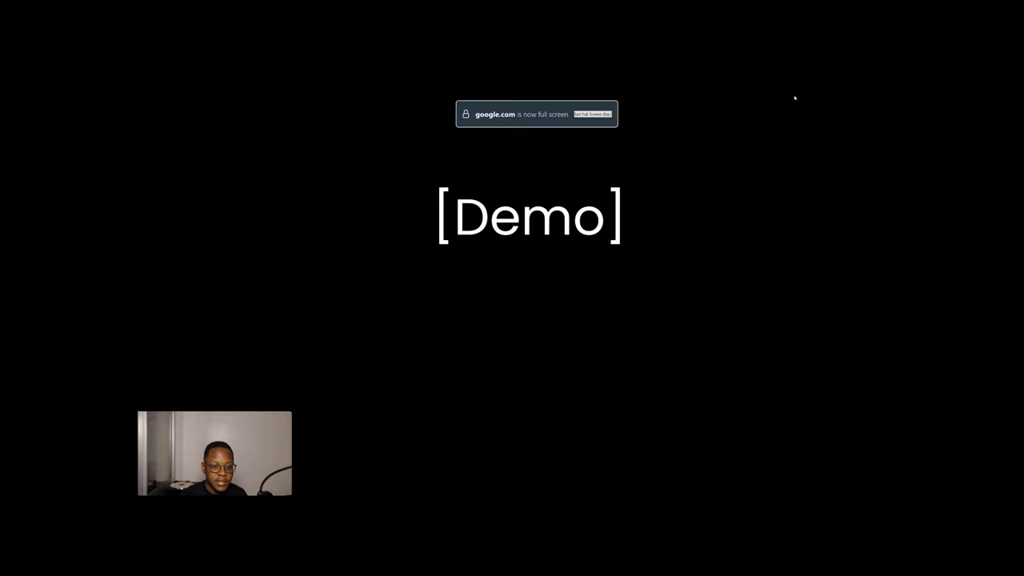
{"action": "key", "text": "Right"}
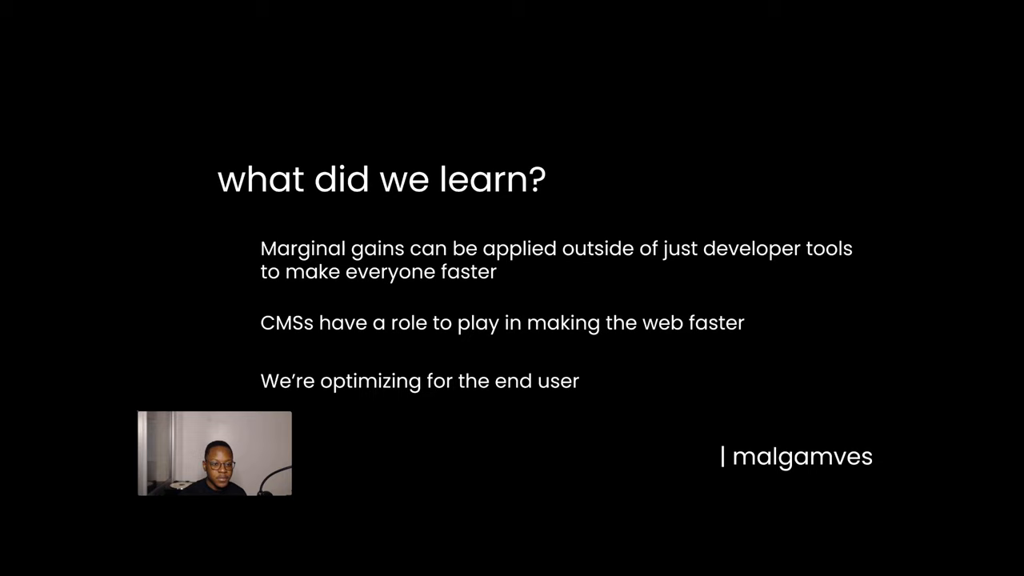